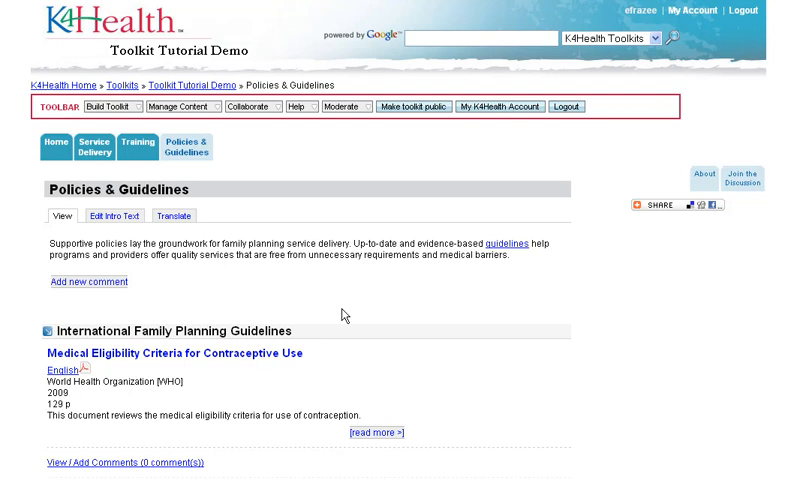
mouse_move(88, 282)
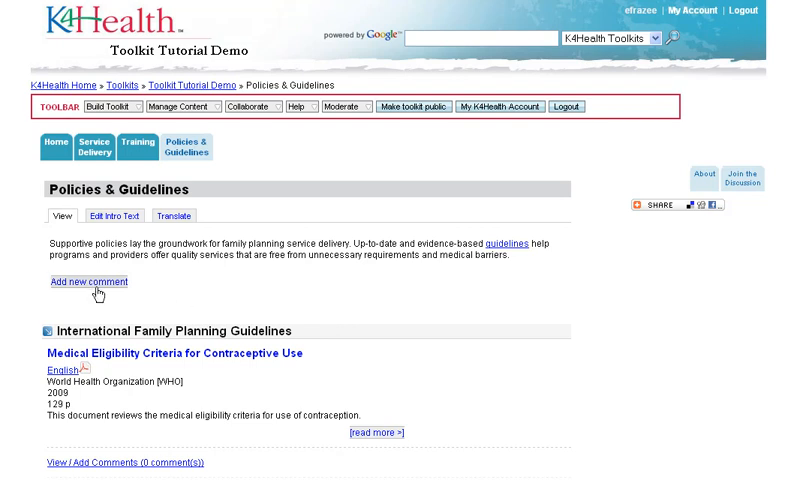
Step: Start a new comment on the intro text with the subject 'Considerations'
left_click(88, 281)
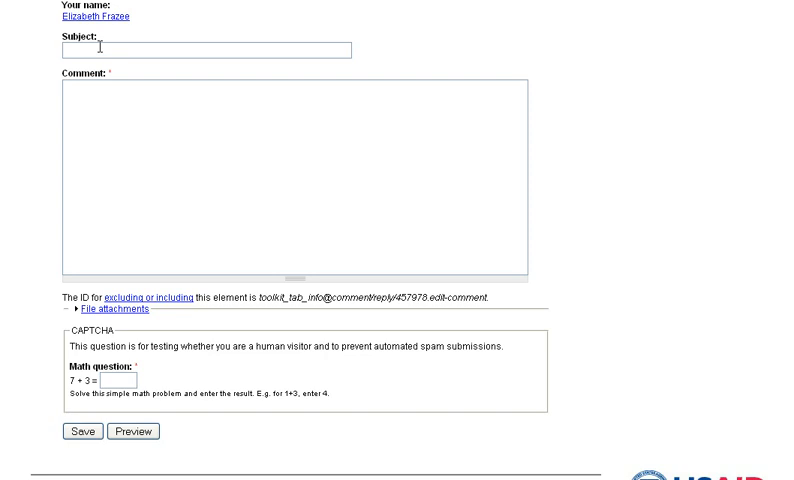
type("Consid")
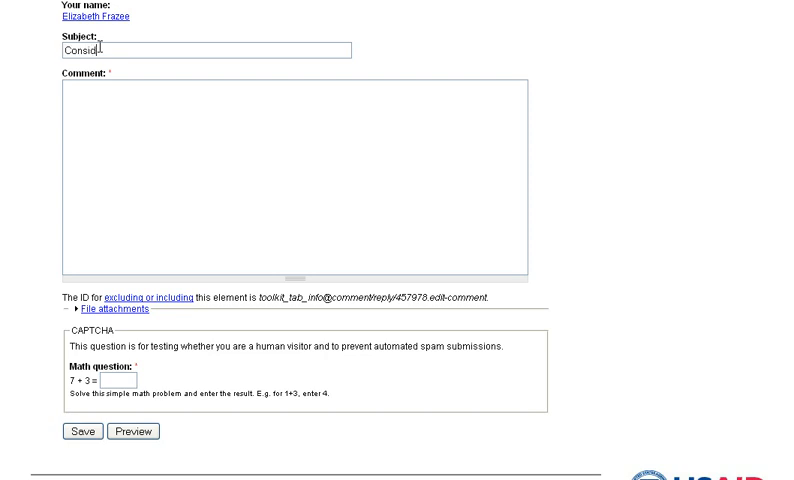
type("erations")
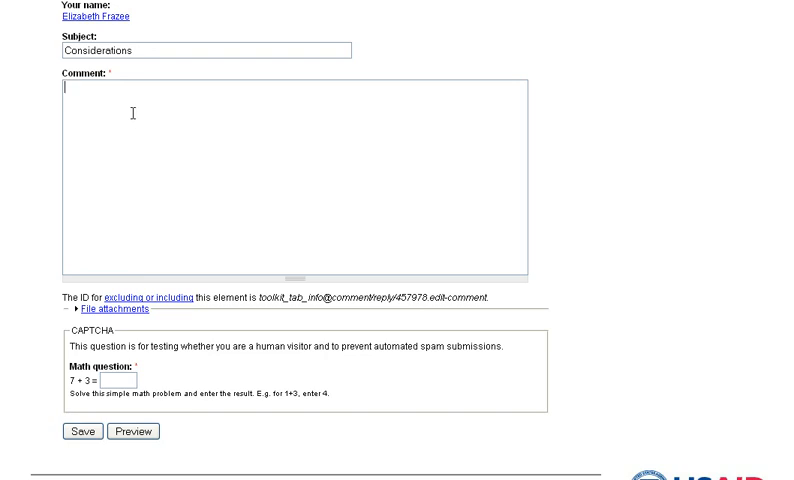
Step: Write the comment body 'Consider including more explanation in your tab intro text.'
type("Consider")
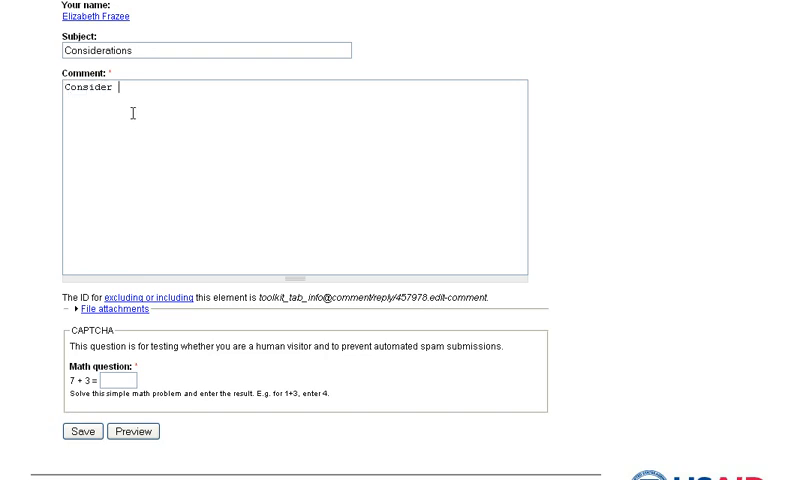
type("including more explan")
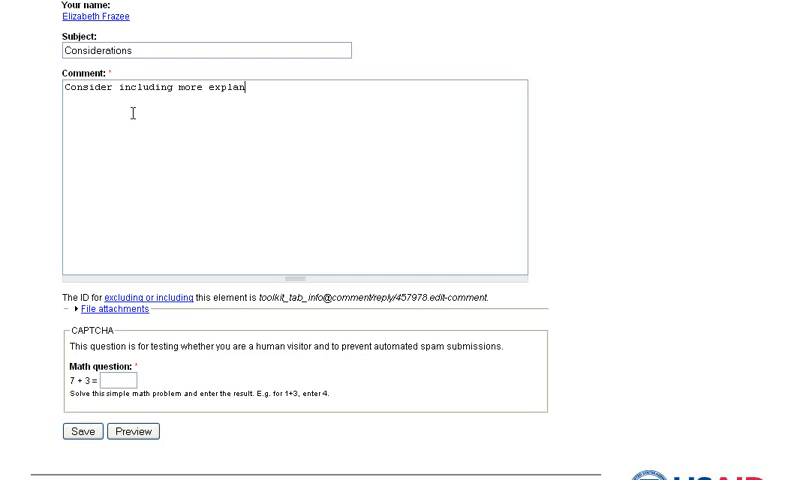
type("ation in your tab intro")
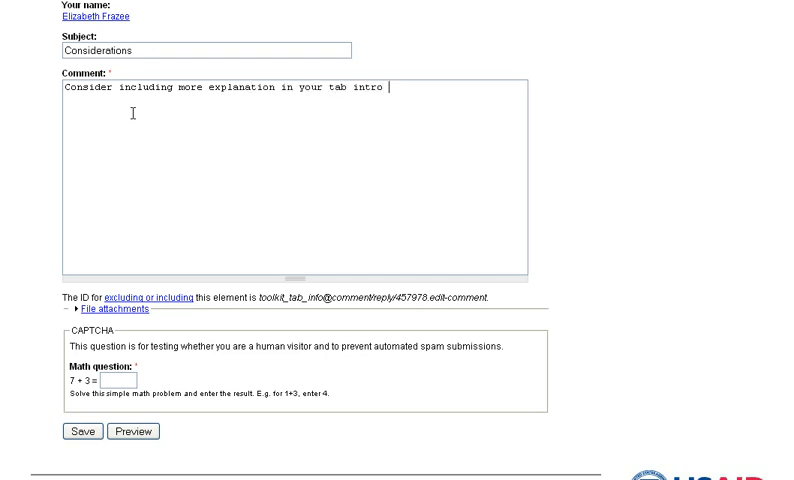
type("text.")
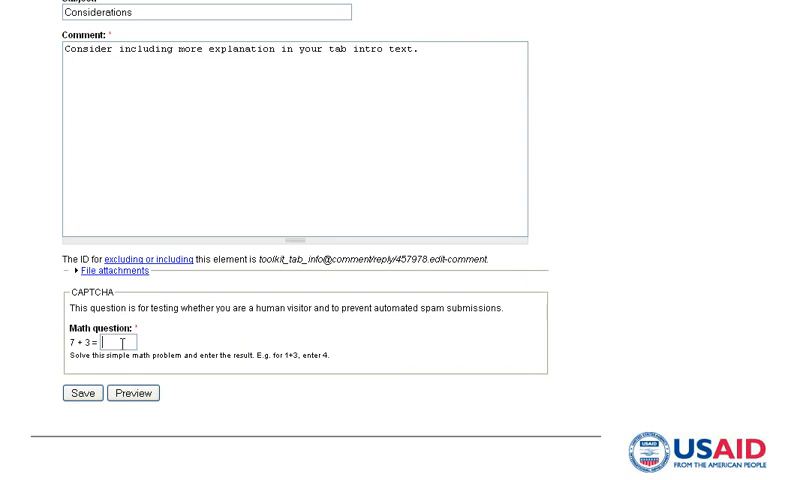
Step: Answer the math spam check with 10 and save the comment
type("10")
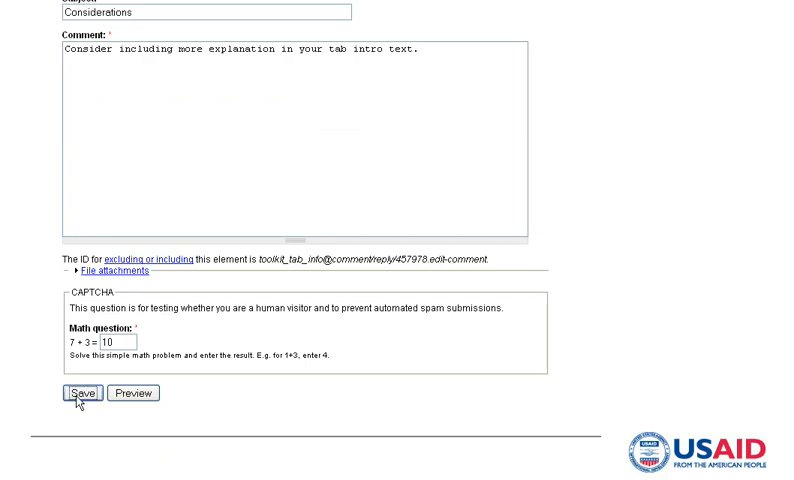
left_click(70, 392)
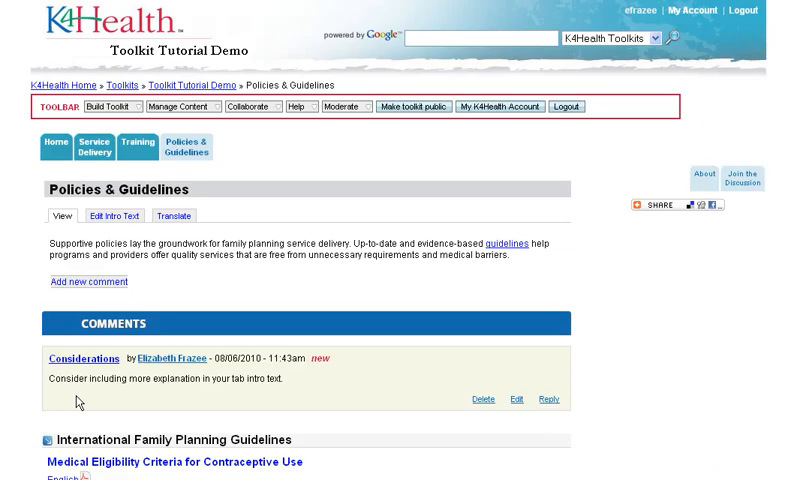